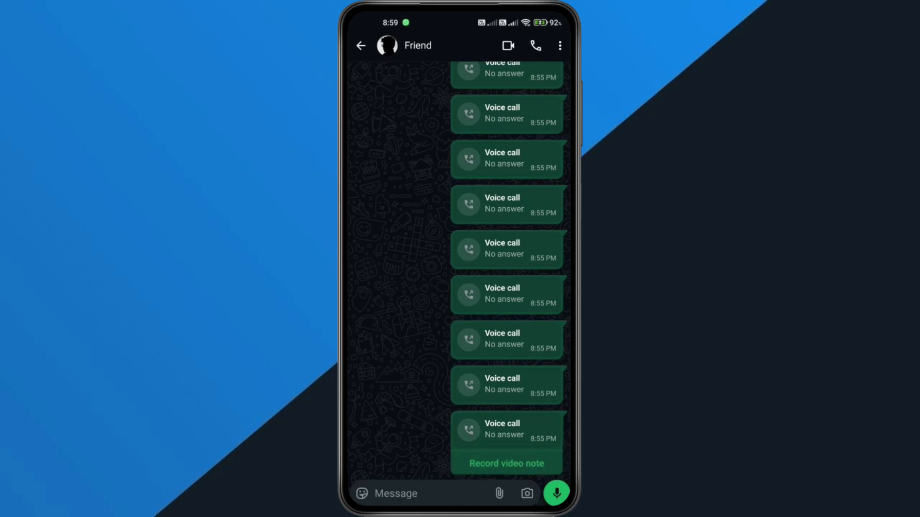
Step: Leave the WhatsApp chat and exit to the home screen
{"action": "key", "text": "Home"}
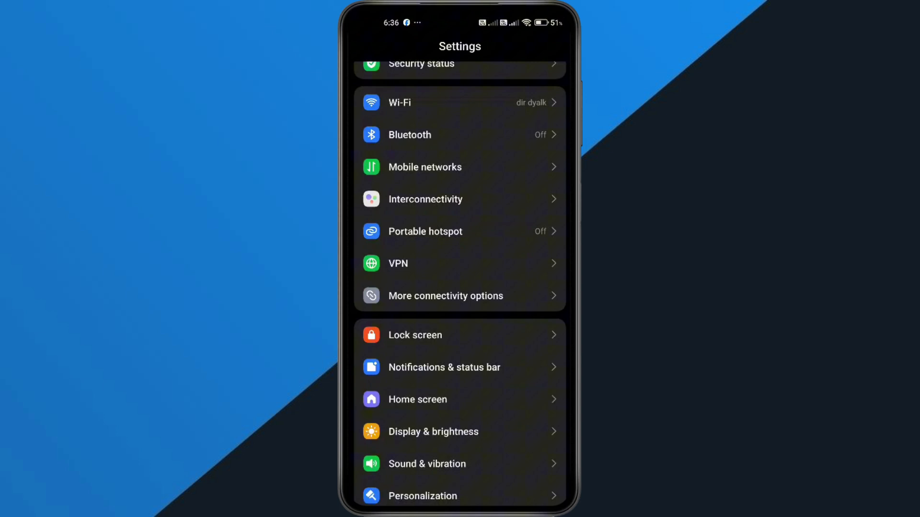
Step: Go into Apps and then Manage apps to reach the installed-apps list
{"action": "scroll", "scroll_direction": "down", "scroll_amount": 3}
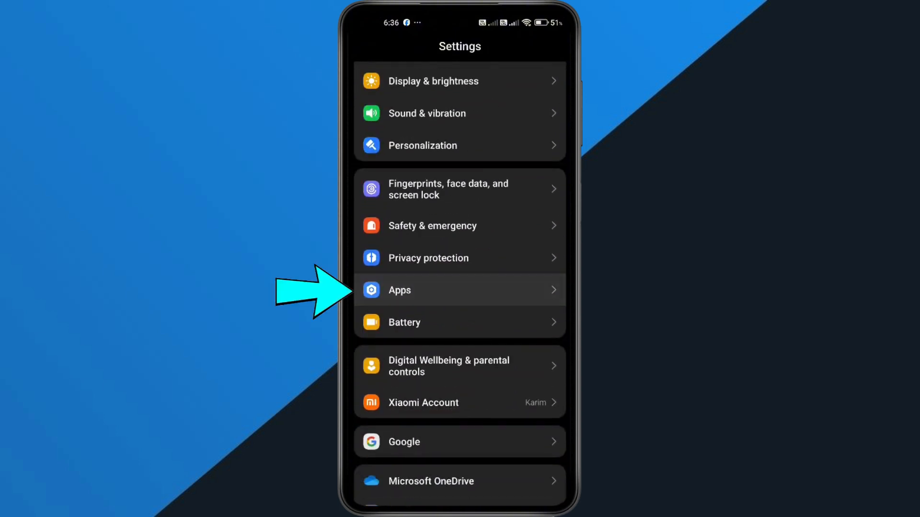
{"action": "left_click", "coordinate": [460, 289]}
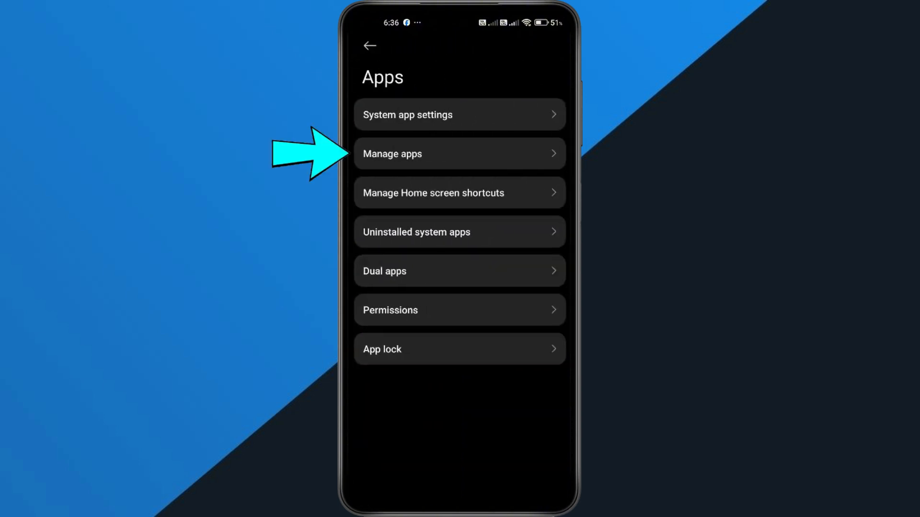
{"action": "left_click", "coordinate": [459, 153]}
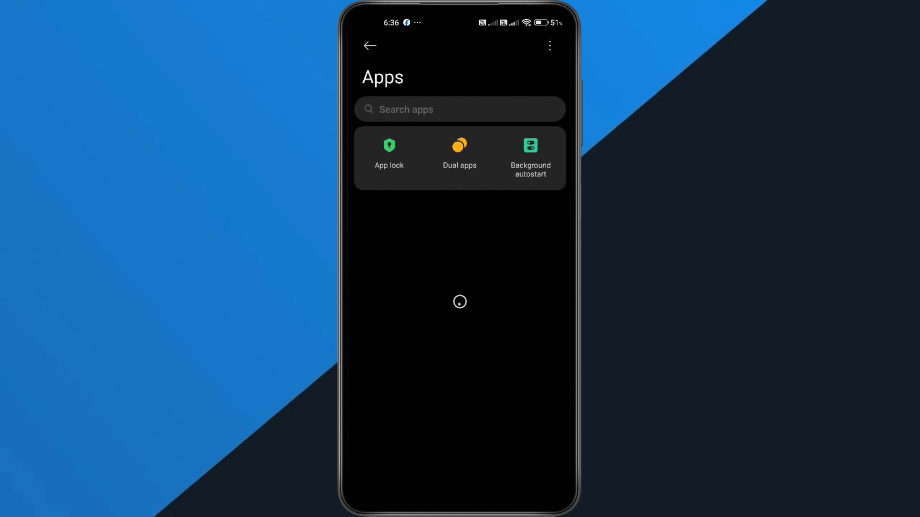
Step: Search 'whatsa' and bring up WhatsApp's app info page
{"action": "type", "text": "whatsa"}
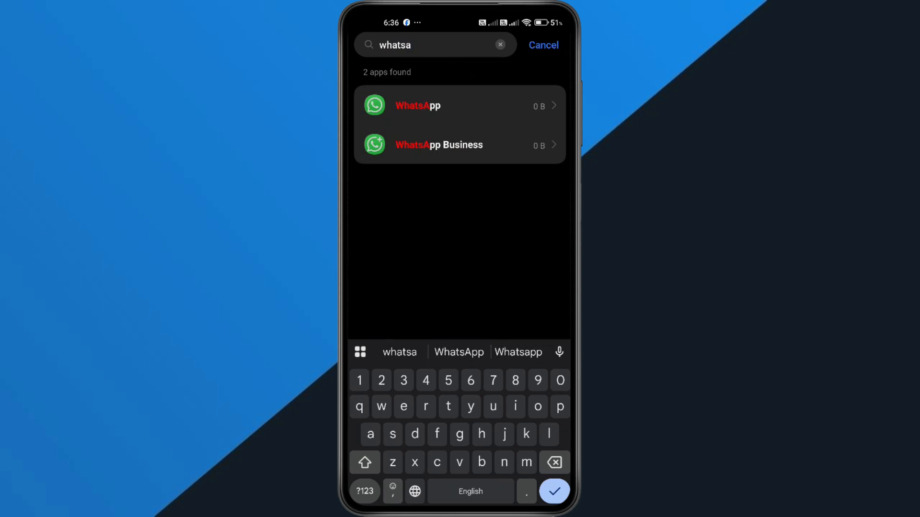
{"action": "left_click", "coordinate": [459, 105]}
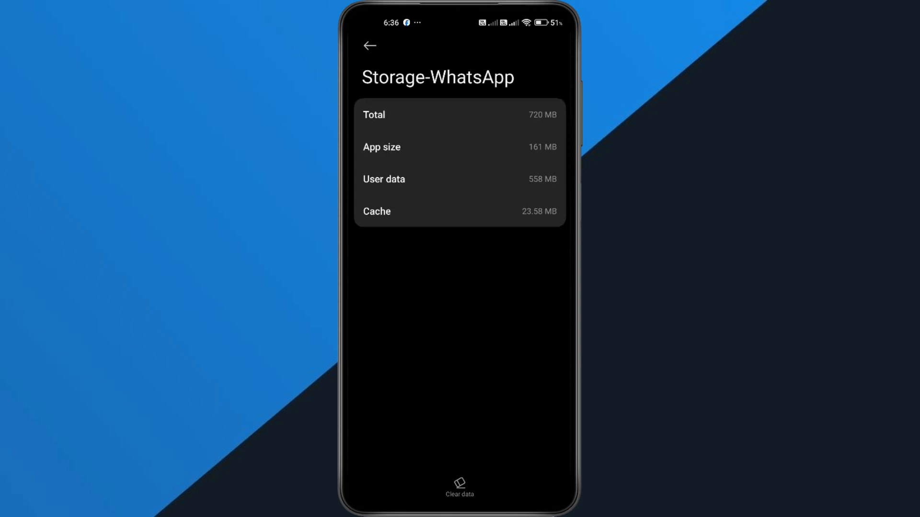
Step: Clear WhatsApp's cache to 0 B, confirm, and return to its app info page
{"action": "left_click", "coordinate": [459, 487]}
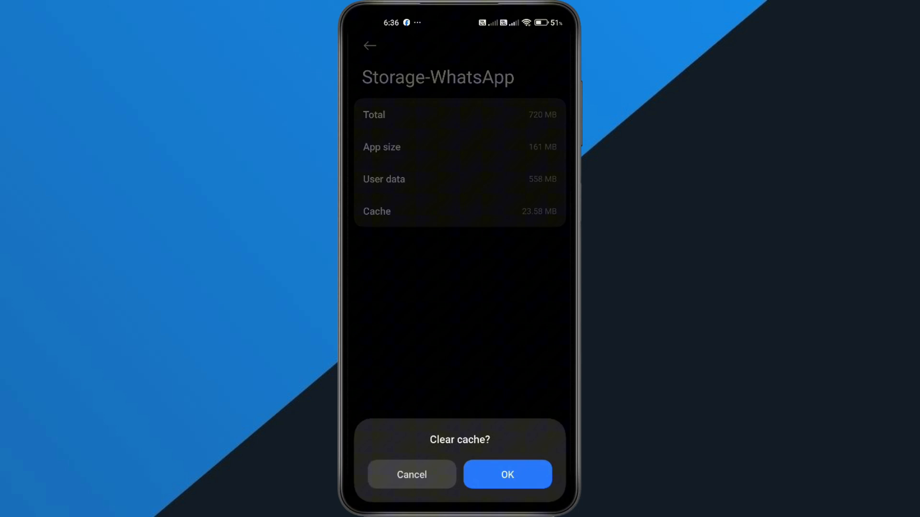
{"action": "left_click", "coordinate": [507, 474]}
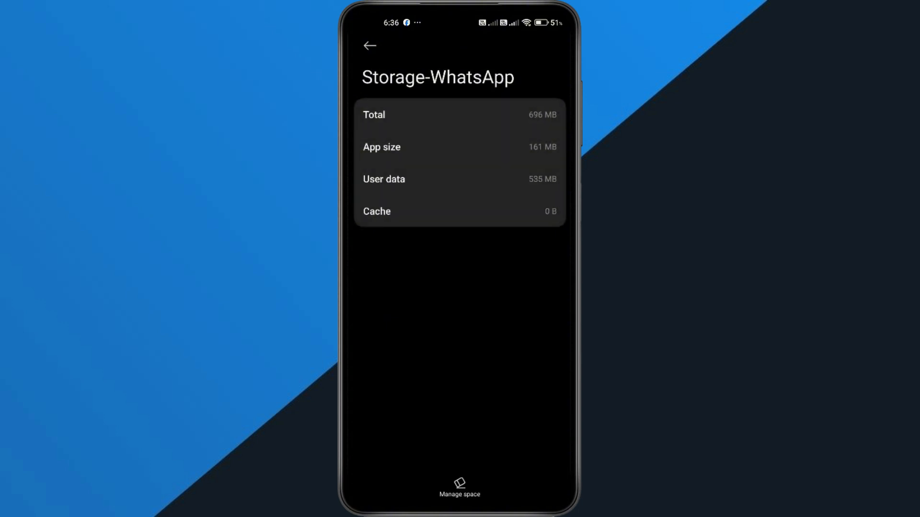
{"action": "left_click", "coordinate": [370, 46]}
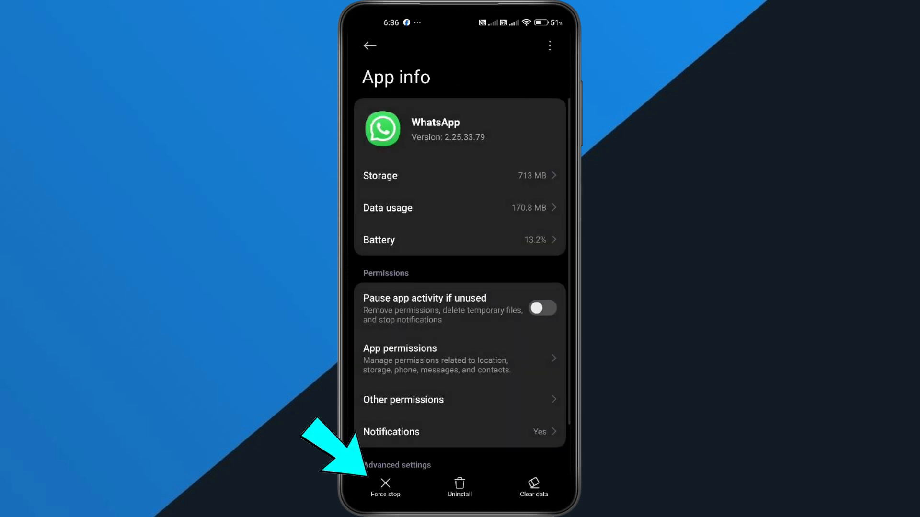